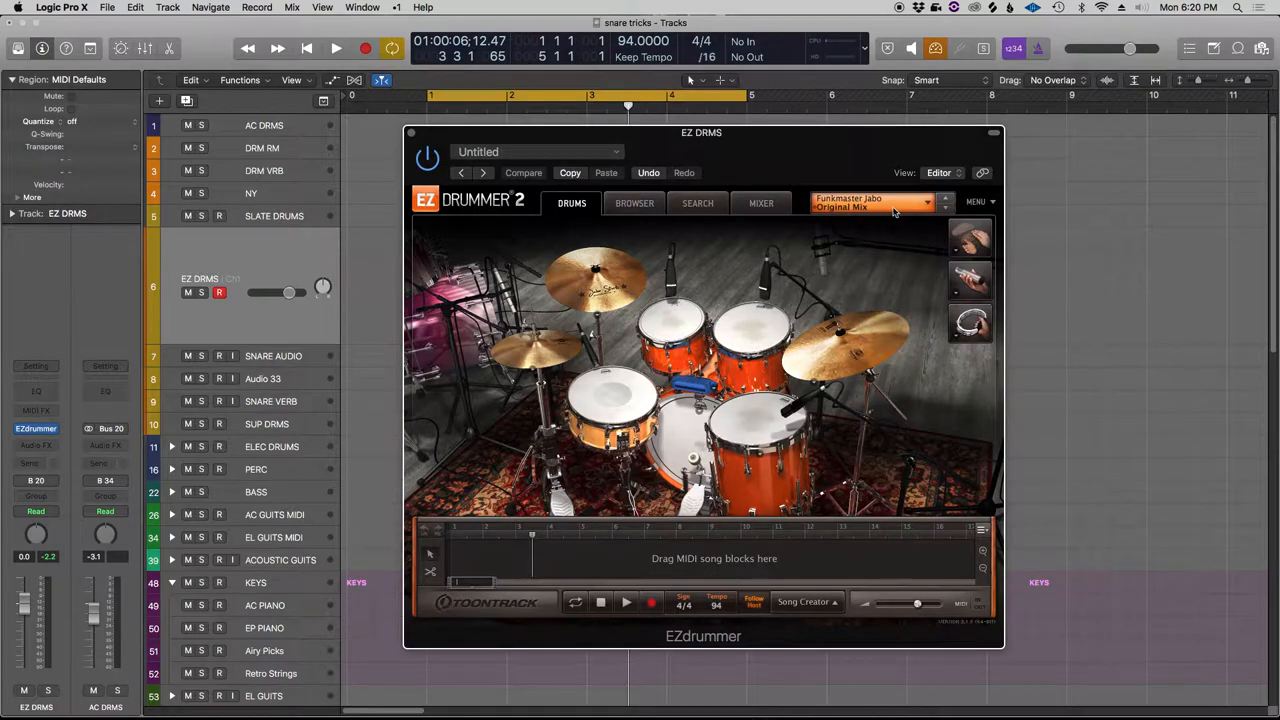
pyautogui.moveTo(890, 205)
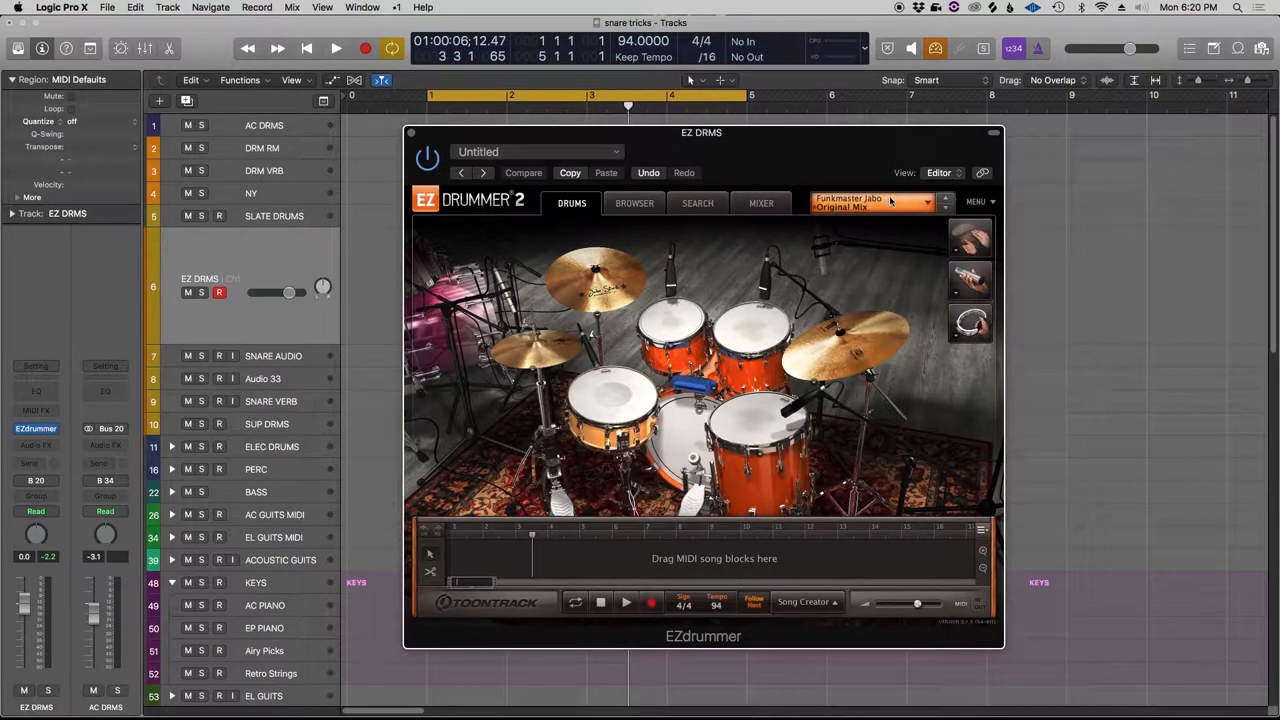
# Close the EZdrummer 2 plug-in window on the EZ DRMS track
pyautogui.click(870, 202)
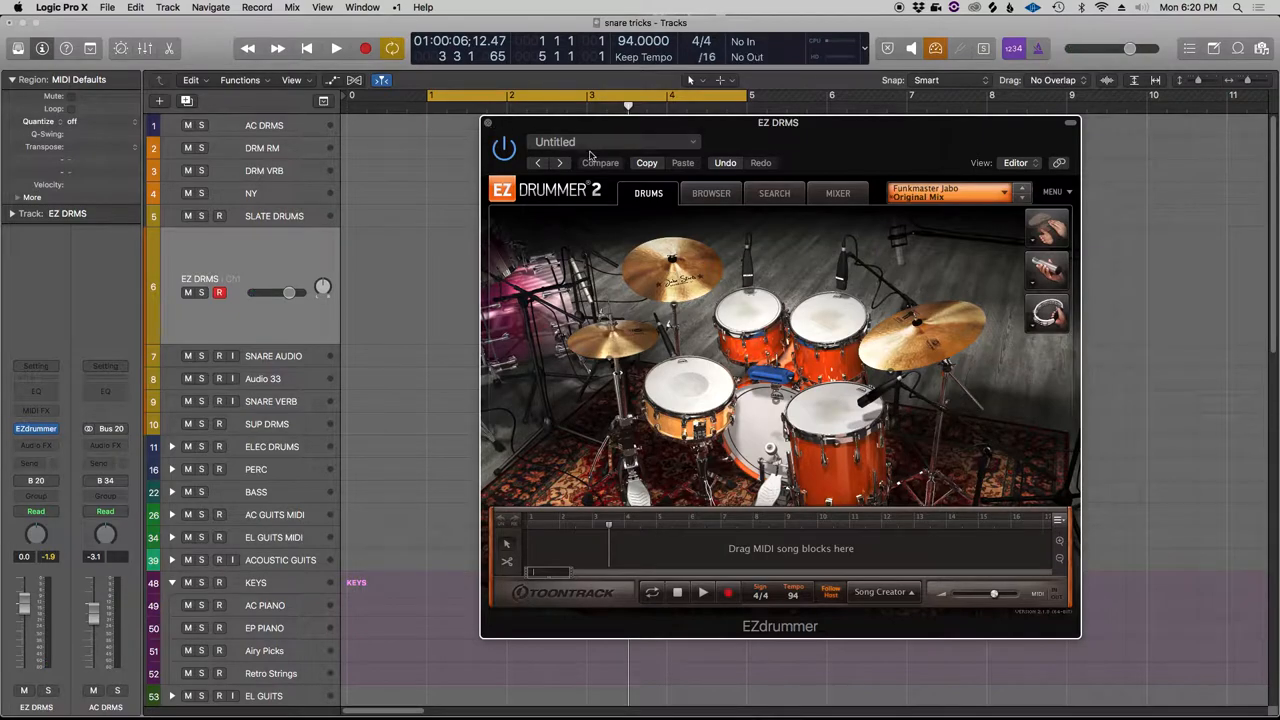
pyautogui.moveTo(490, 128)
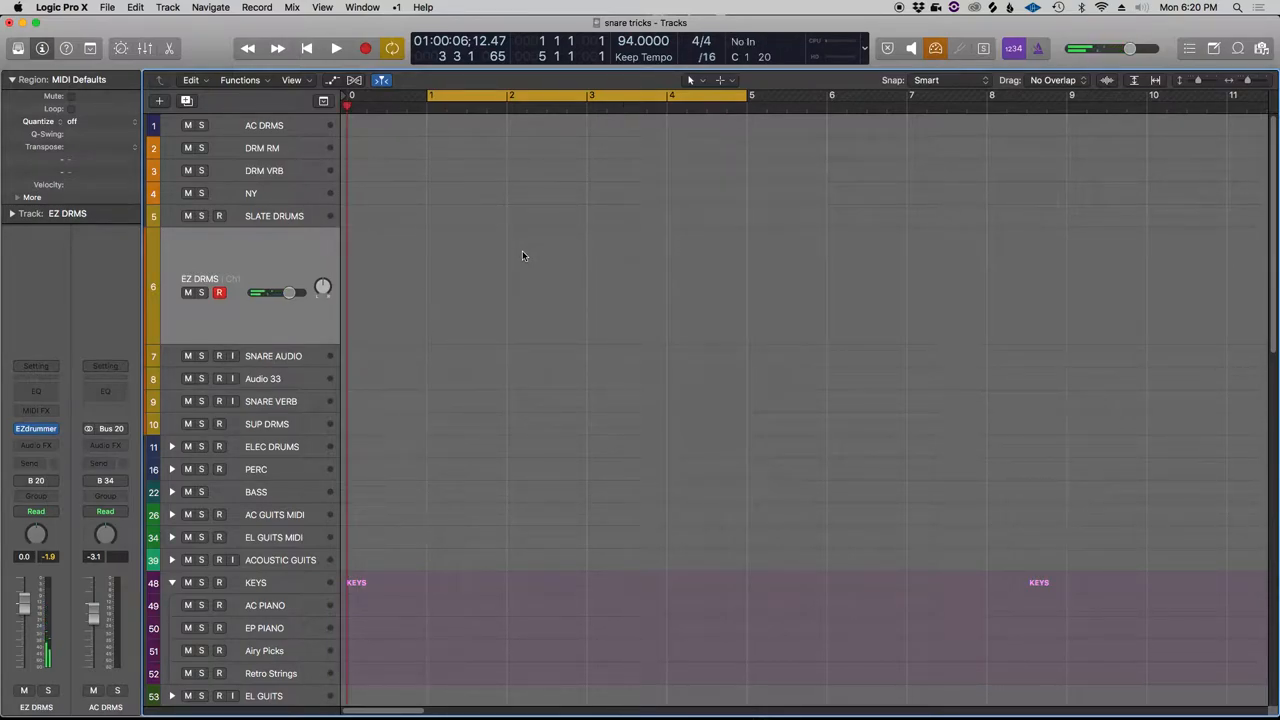
# Record a four-bar MIDI drum region on EZ DRMS and open it in the Piano Roll
pyautogui.click(336, 48)
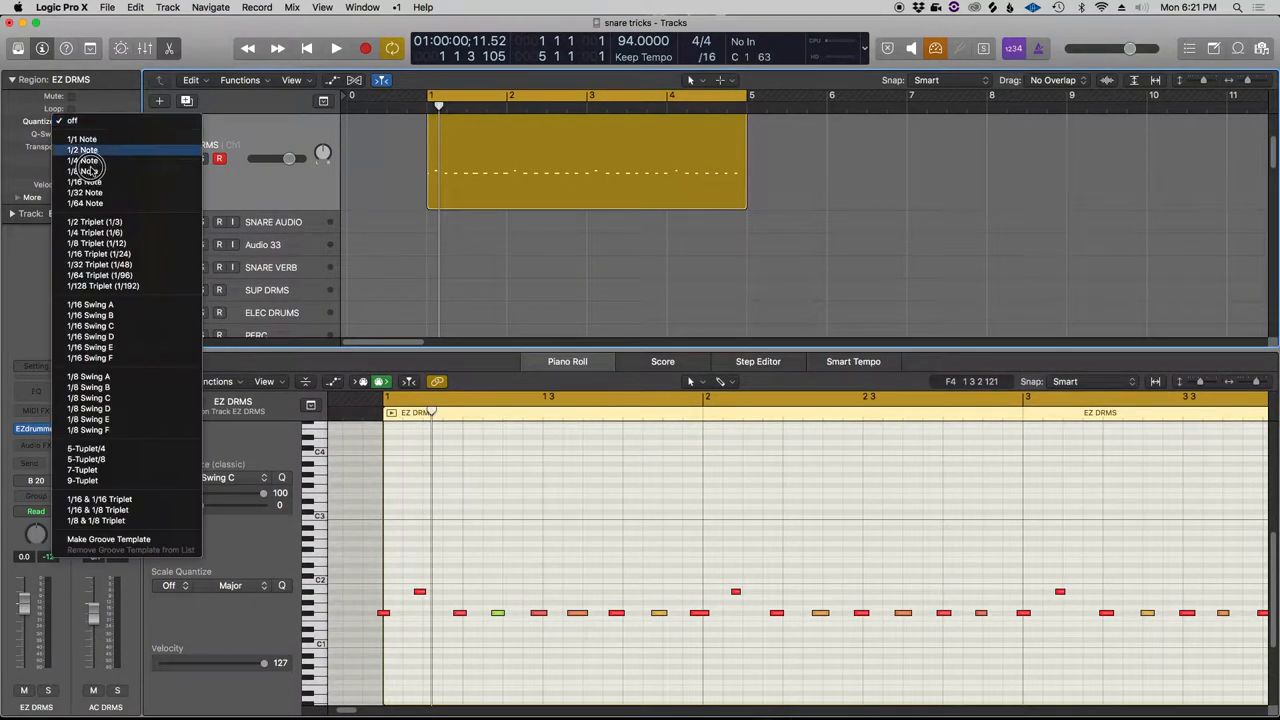
pyautogui.click(82, 160)
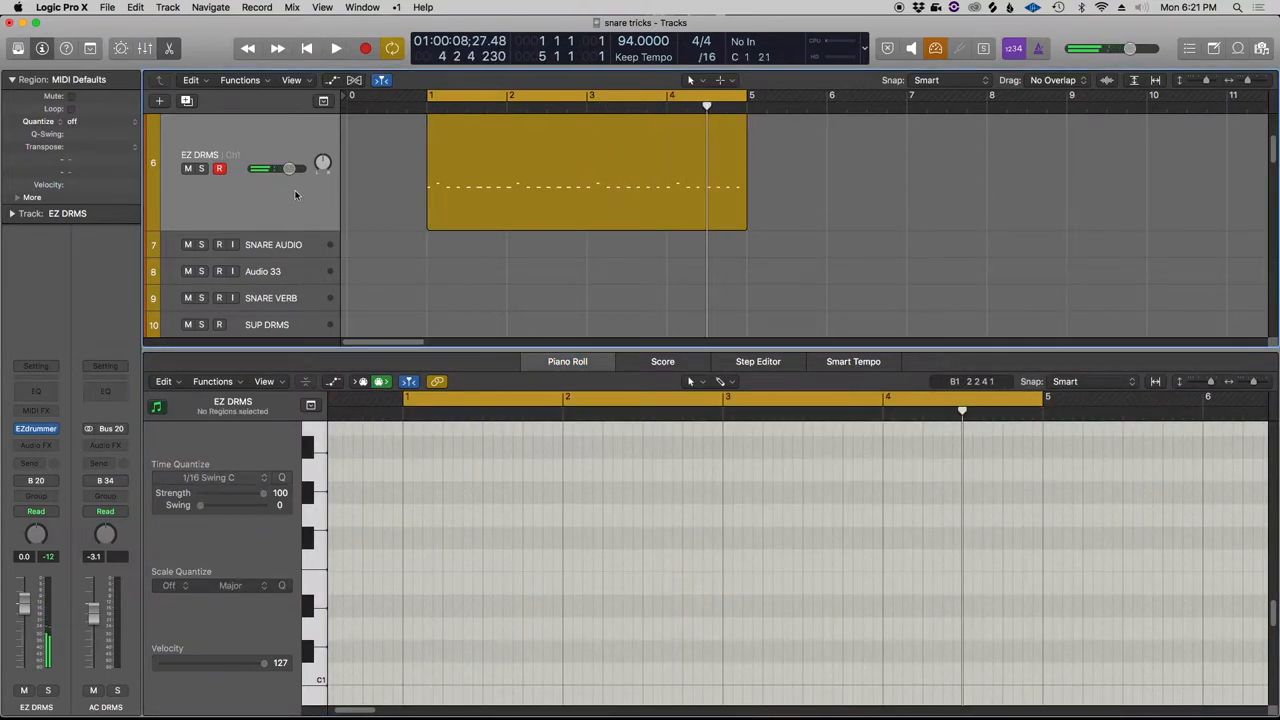
# Enter kick and snare hits, quantize to 1/16 Swing C, and play the beat
pyautogui.click(587, 175)
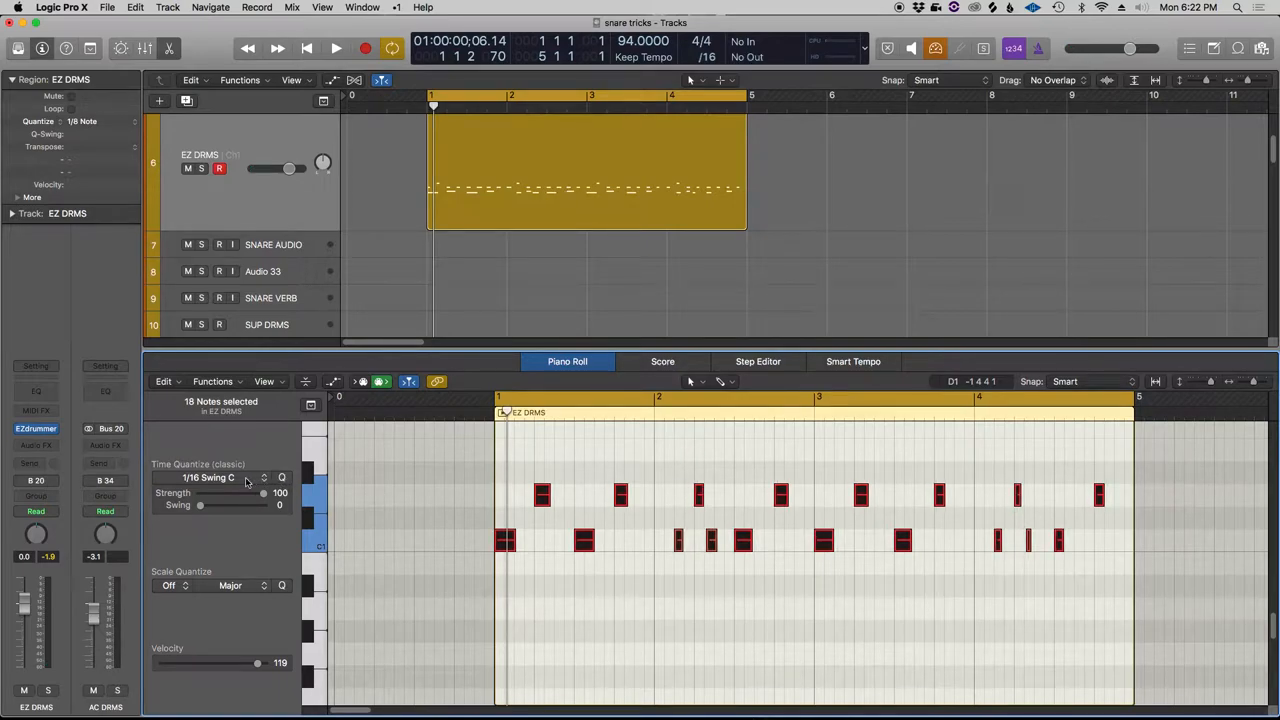
pyautogui.click(220, 477)
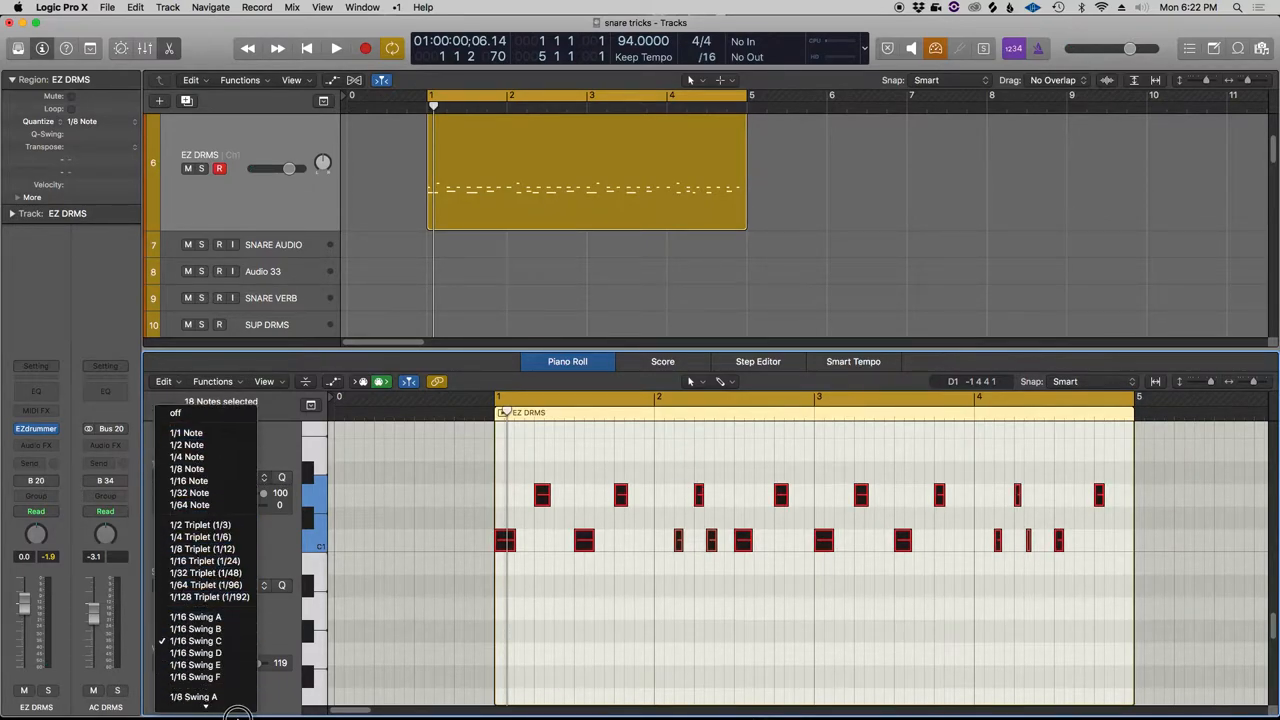
pyautogui.click(195, 611)
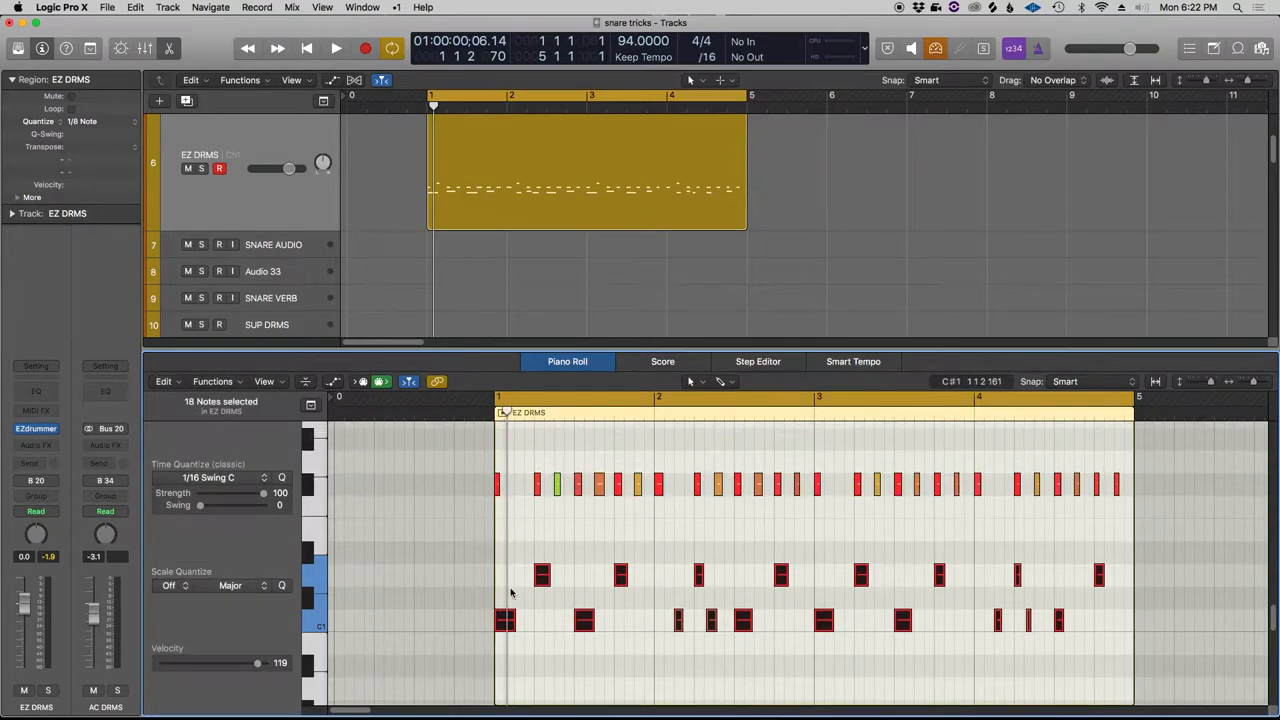
pyautogui.moveTo(544, 547)
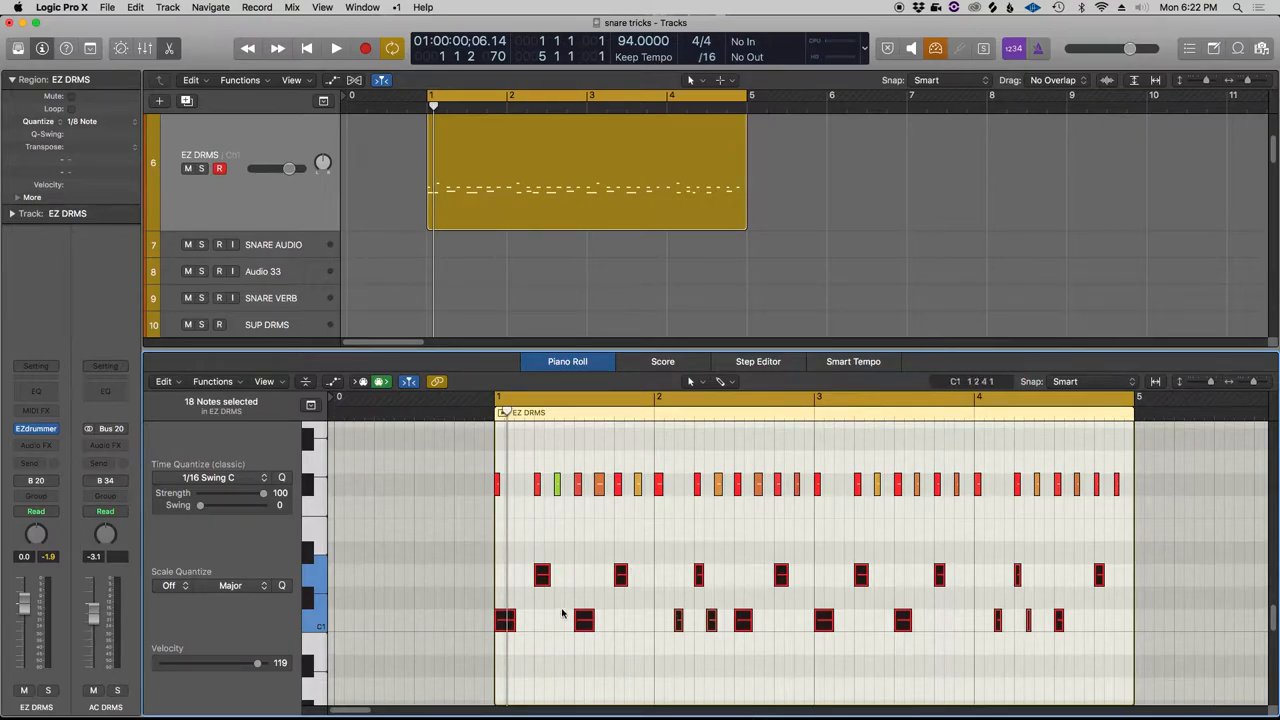
pyautogui.click(336, 48)
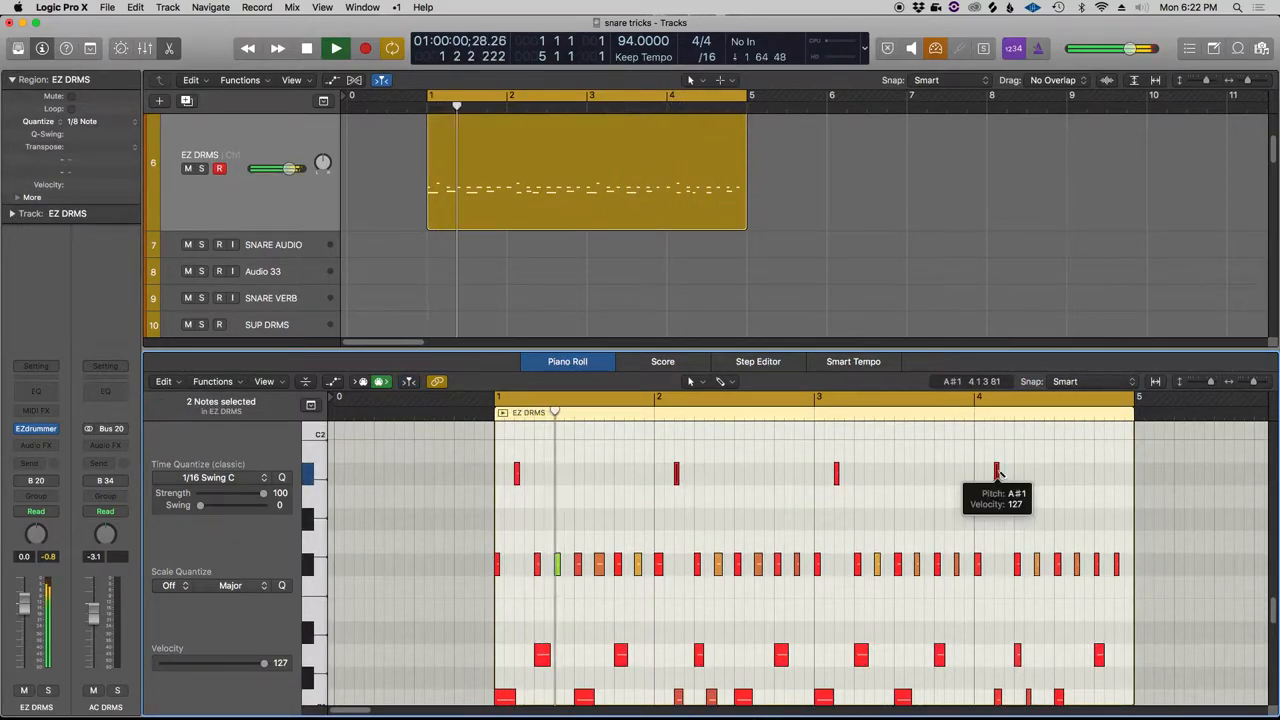
# Move the bar-2 top-row note down and pencil five ghost notes on B0
pyautogui.click(335, 48)
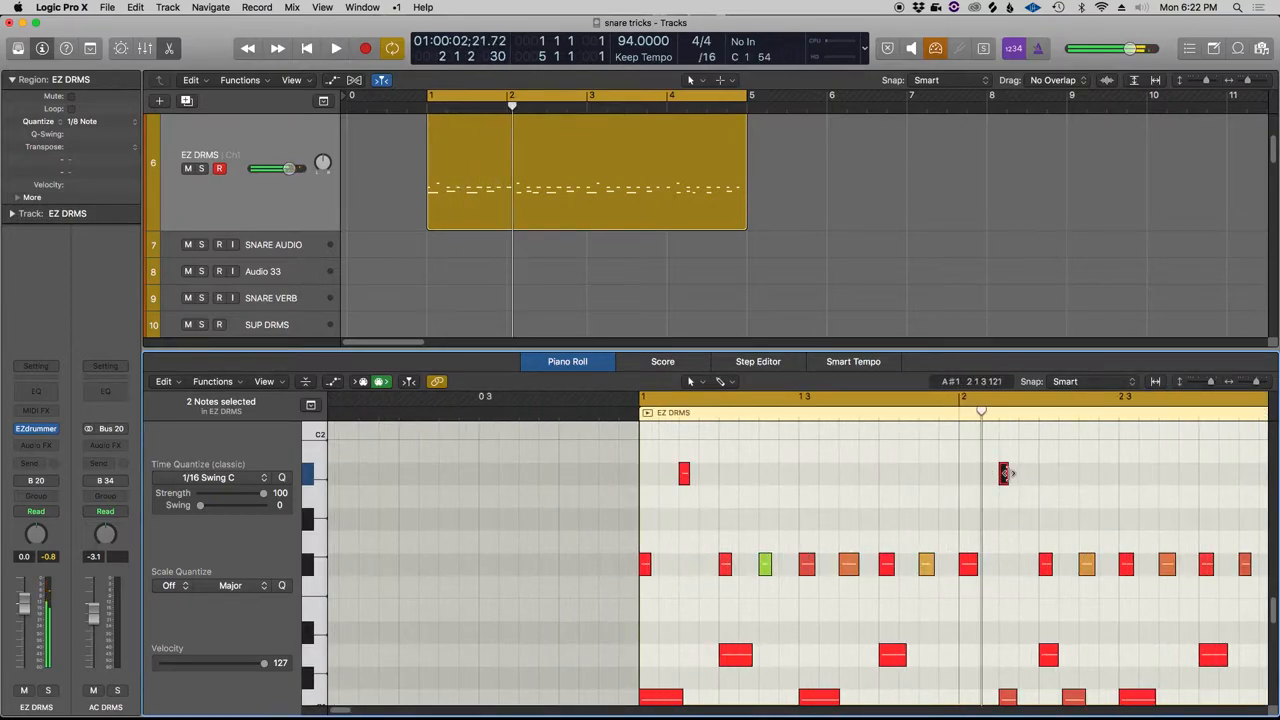
pyautogui.moveTo(1003, 473); pyautogui.dragTo(1007, 573)
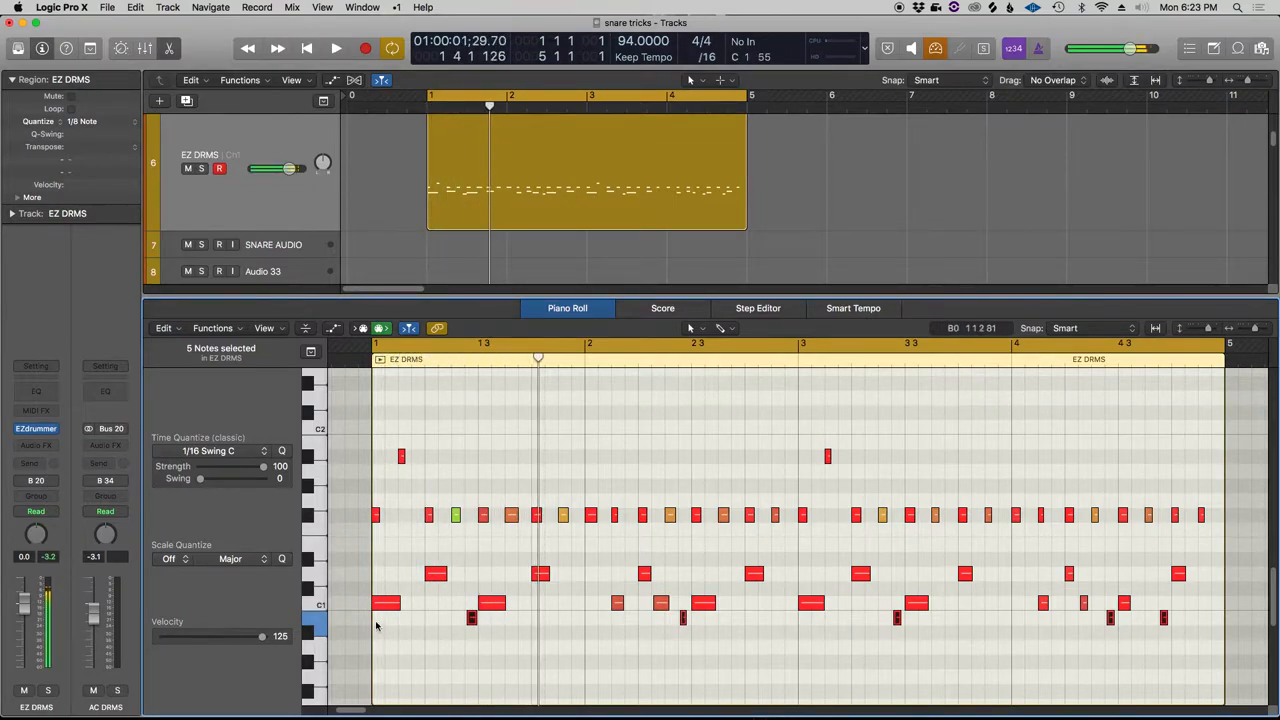
# Lower the B0 ghost notes to velocity 81 and record a row of eighth-note hi-hats
pyautogui.moveTo(262, 636); pyautogui.dragTo(262, 640)
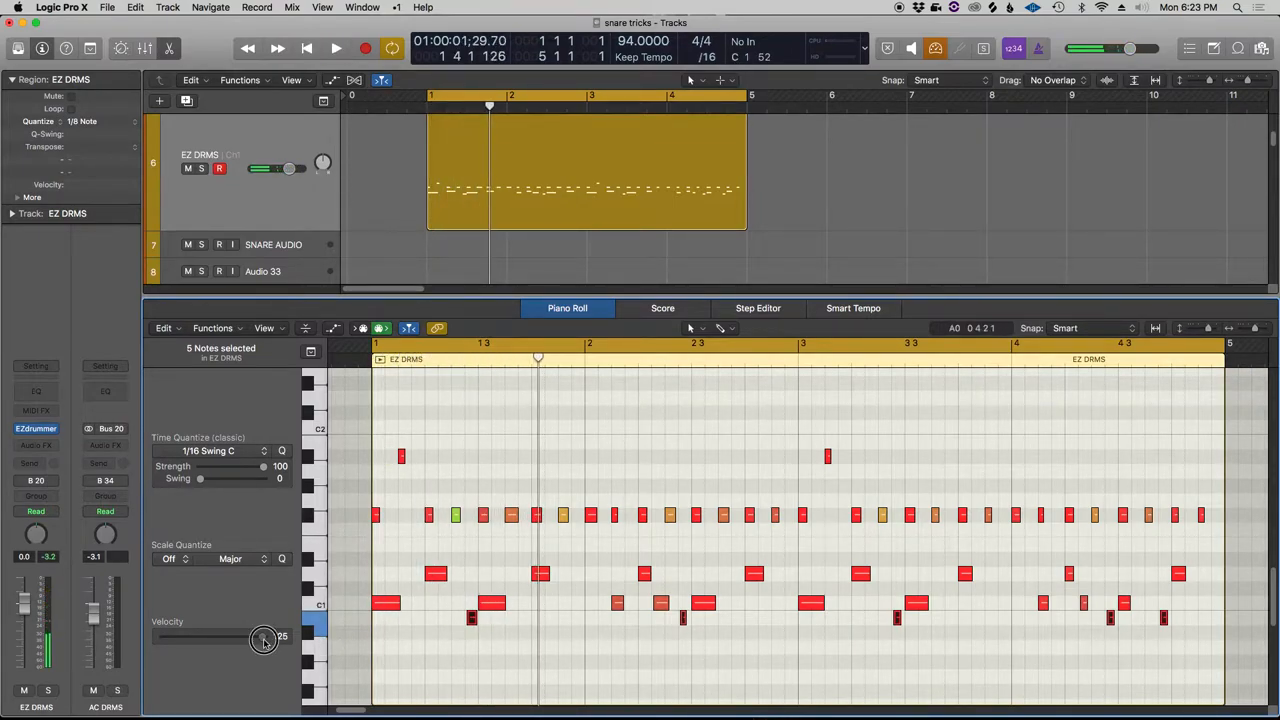
pyautogui.moveTo(263, 638); pyautogui.dragTo(228, 638)
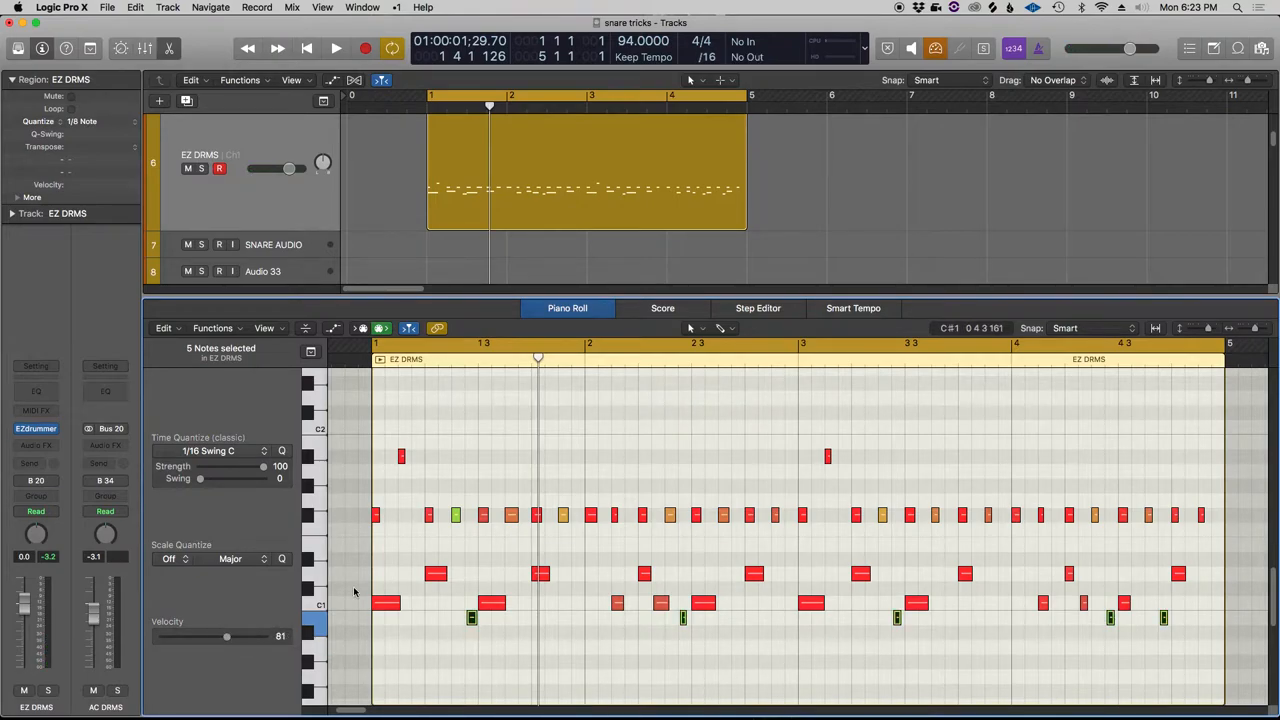
pyautogui.click(336, 48)
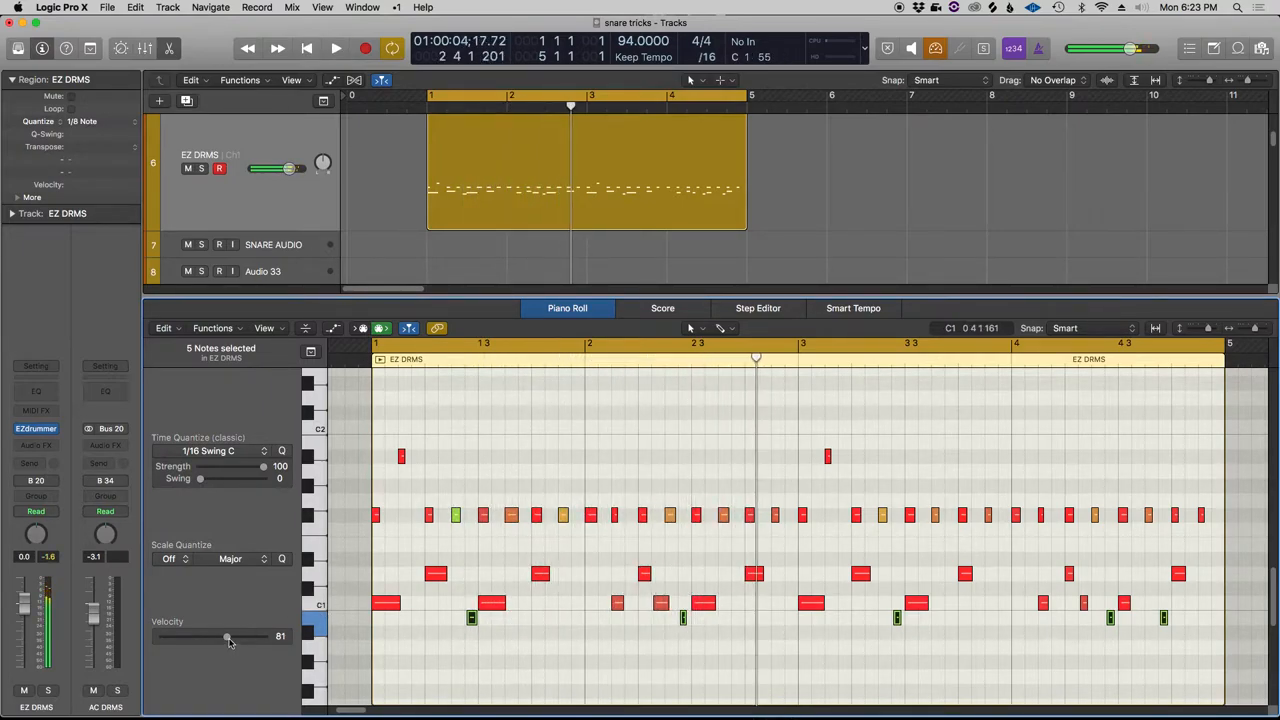
pyautogui.click(336, 48)
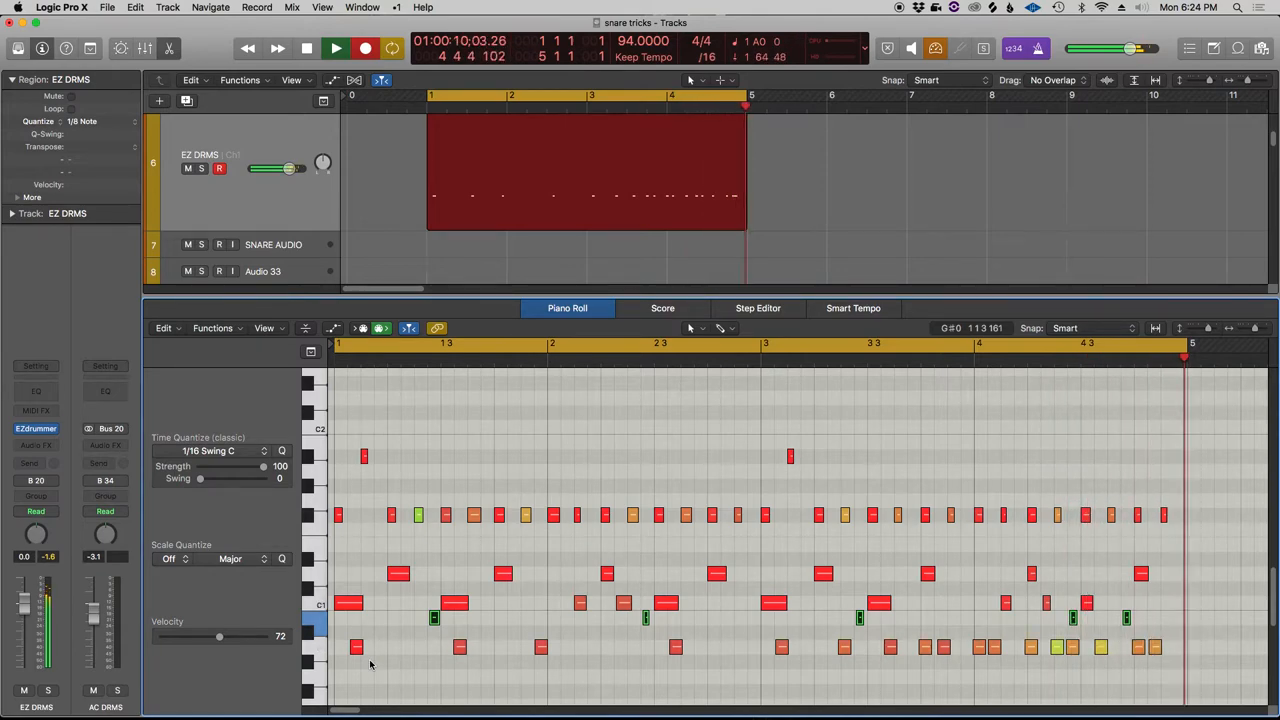
# Select the new bottom-row hi-hat notes and quantize them to the grid
pyautogui.click(306, 48)
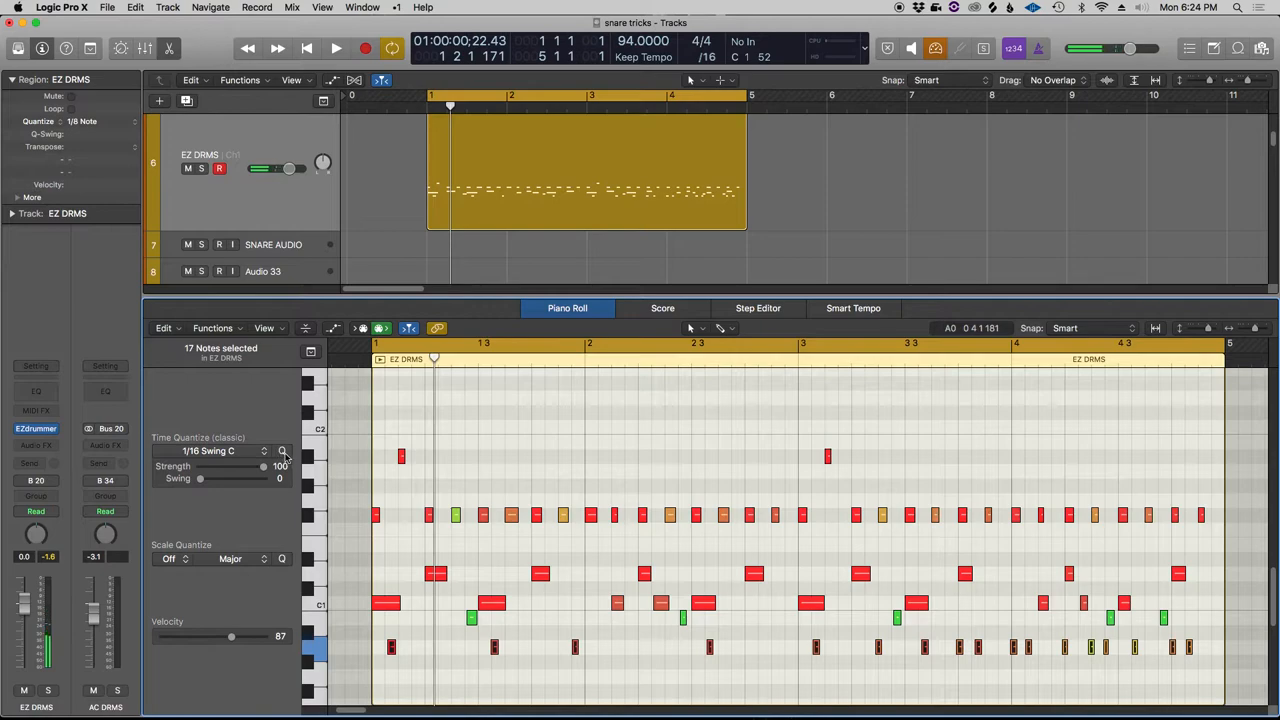
pyautogui.click(336, 48)
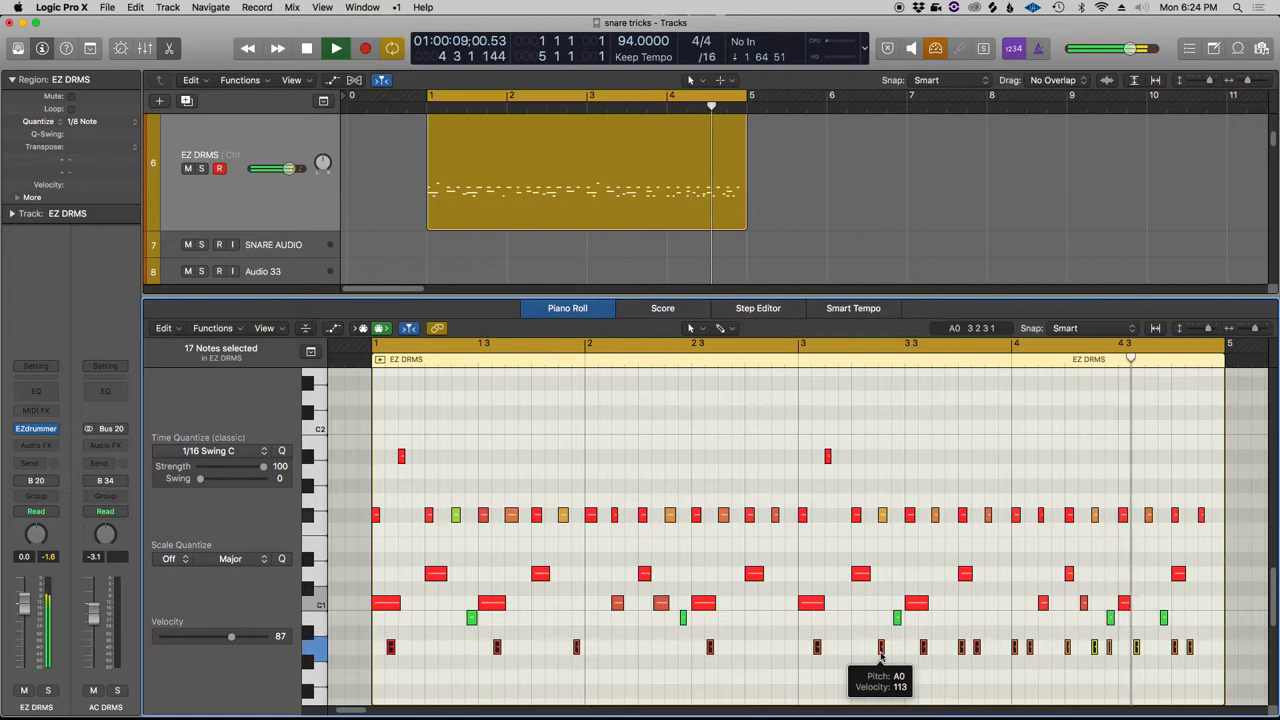
pyautogui.click(335, 48)
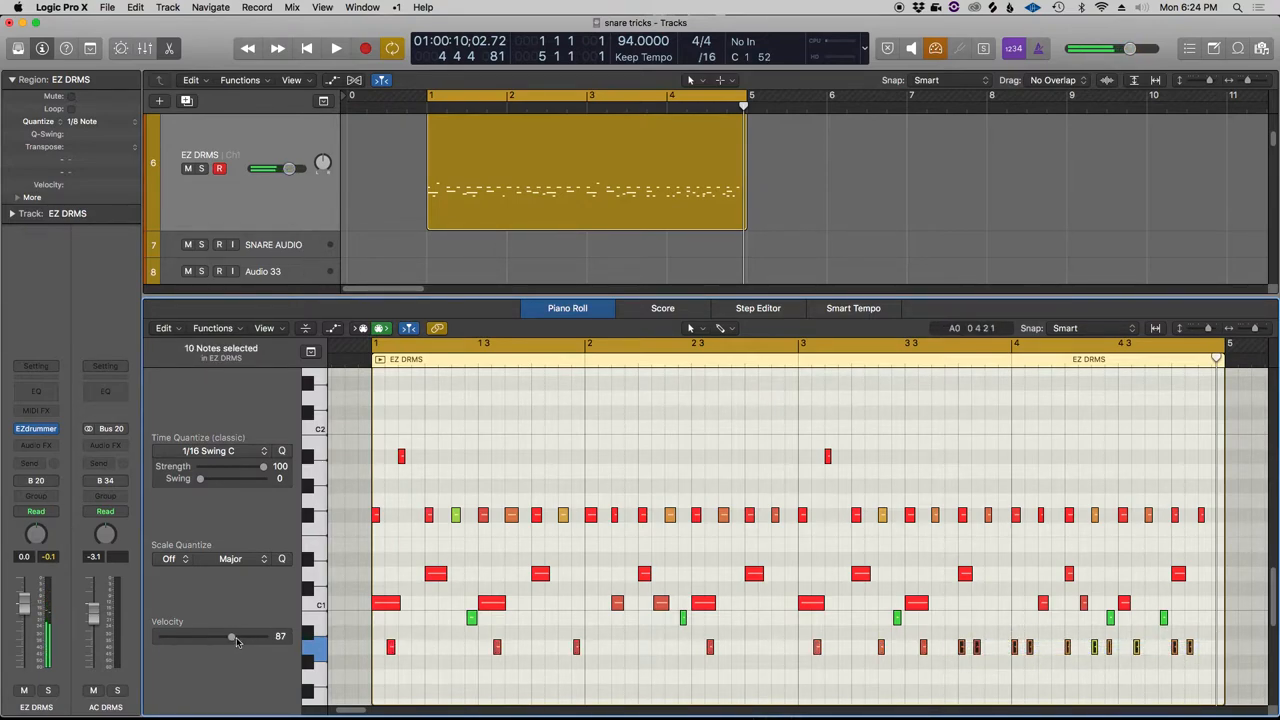
# Select the lowest A0 row and drop its velocity to 20
pyautogui.moveTo(231, 636); pyautogui.dragTo(250, 636)
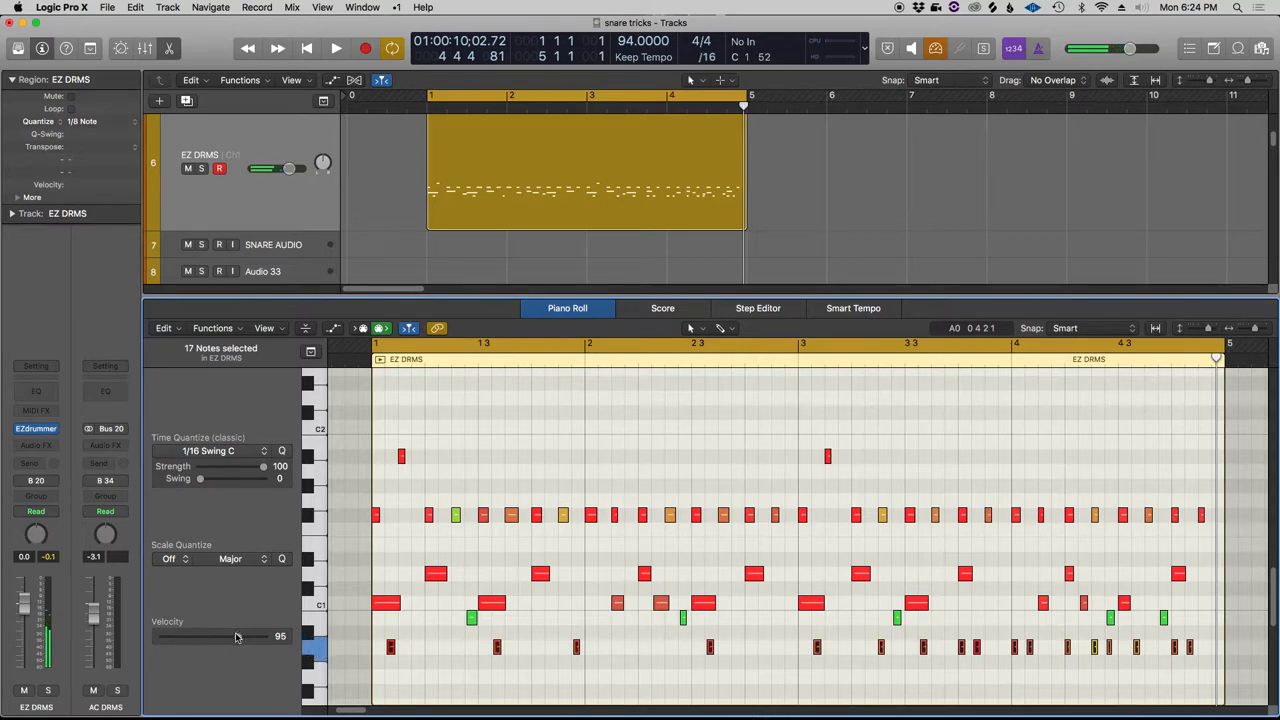
pyautogui.moveTo(237, 636); pyautogui.dragTo(210, 636)
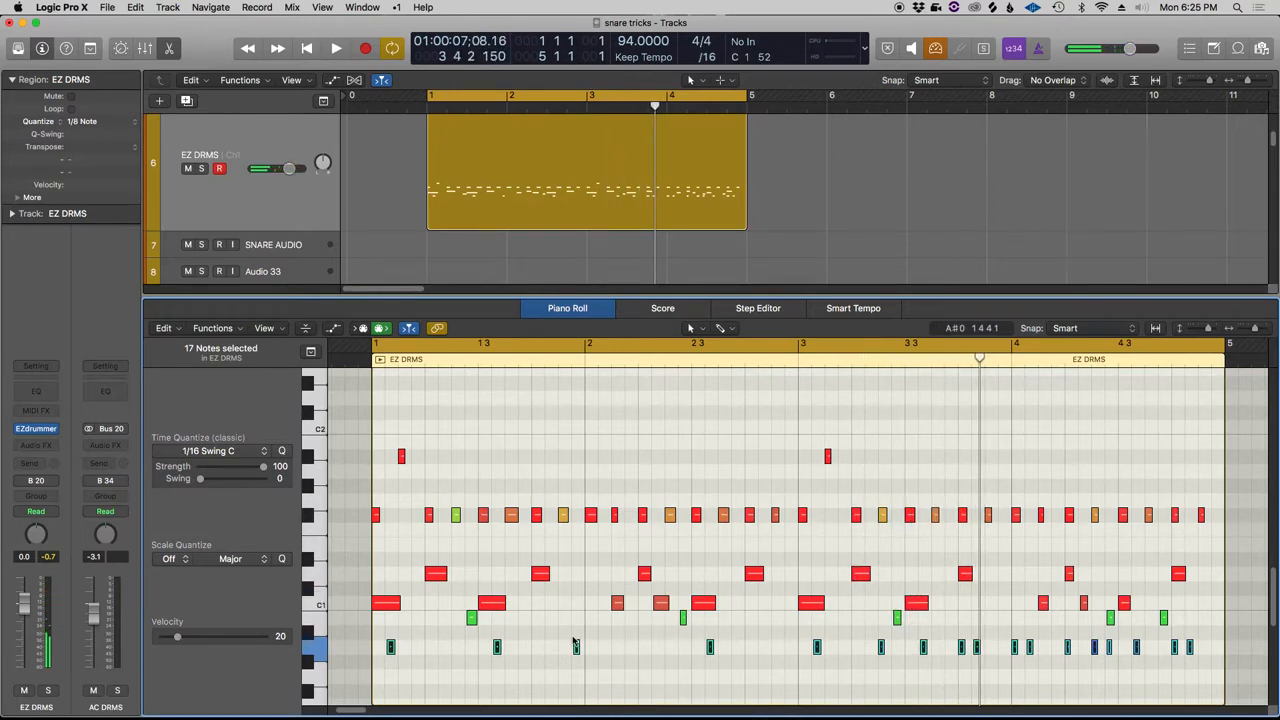
pyautogui.click(336, 48)
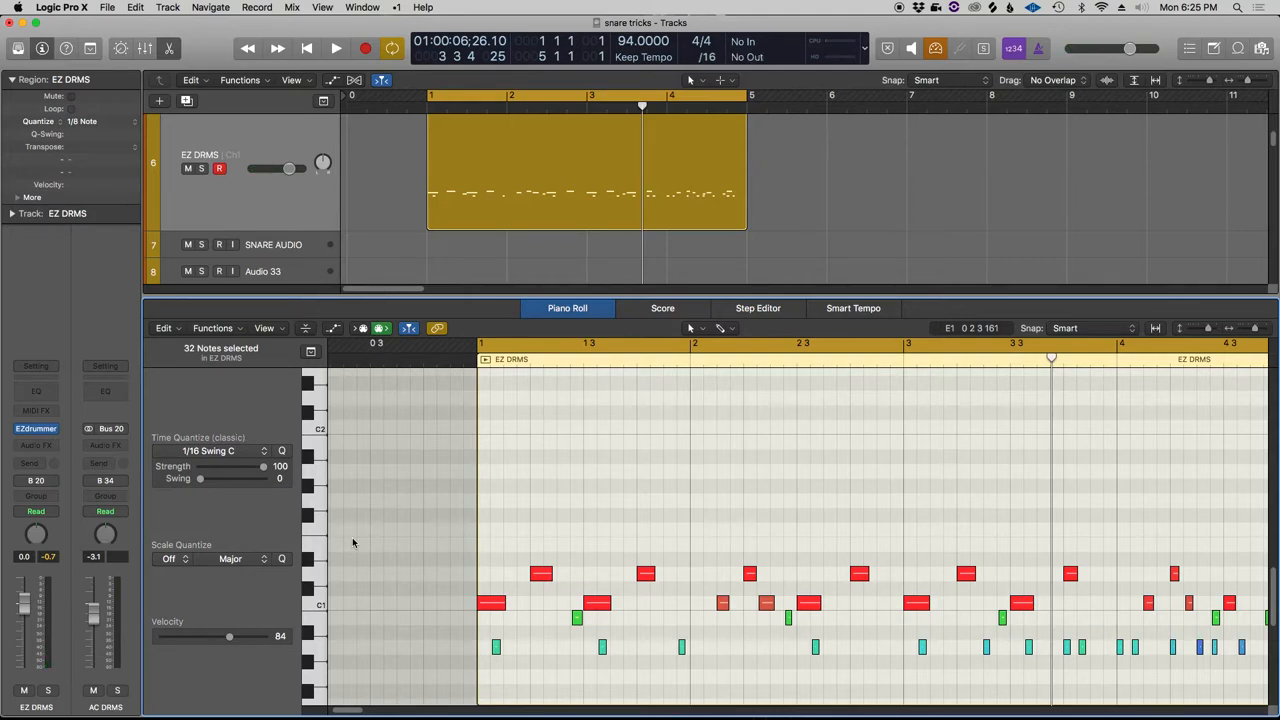
# Replace the old hi-hats with two rows of eighth-note hits across all four bars
pyautogui.click(336, 48)
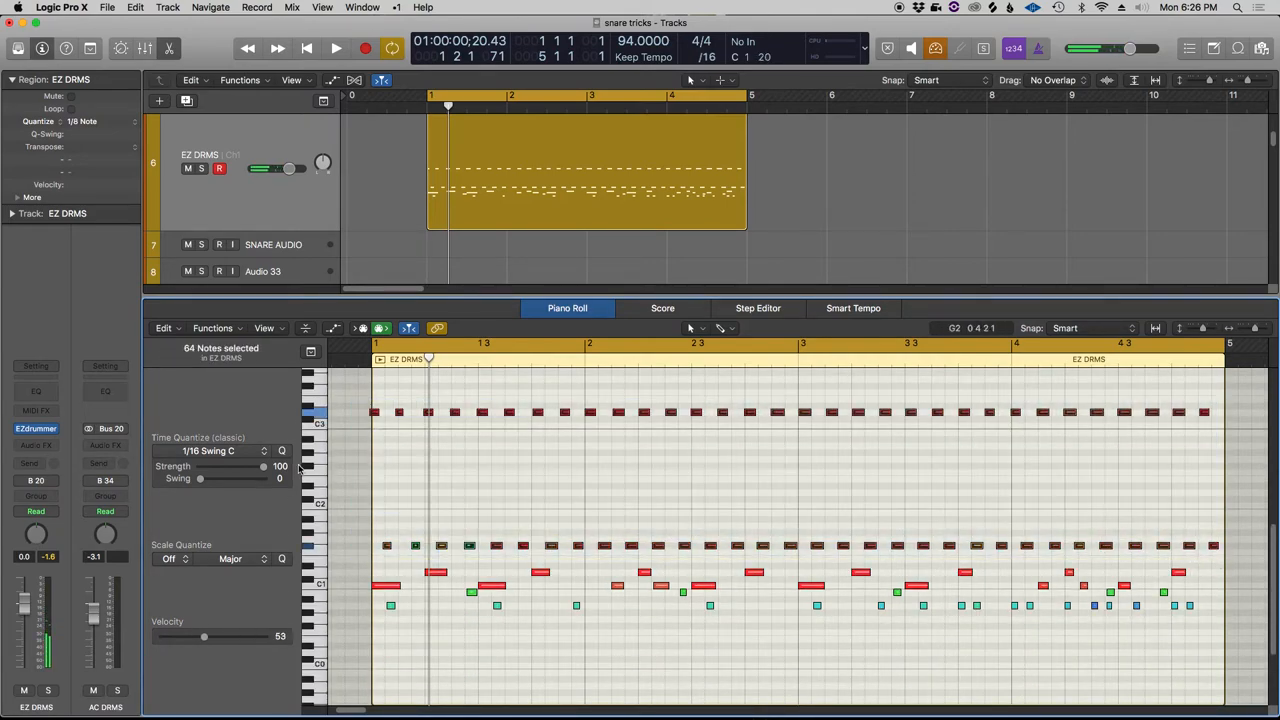
# Play the beat and soften the upper hi-hat row to velocity 43
pyautogui.click(336, 48)
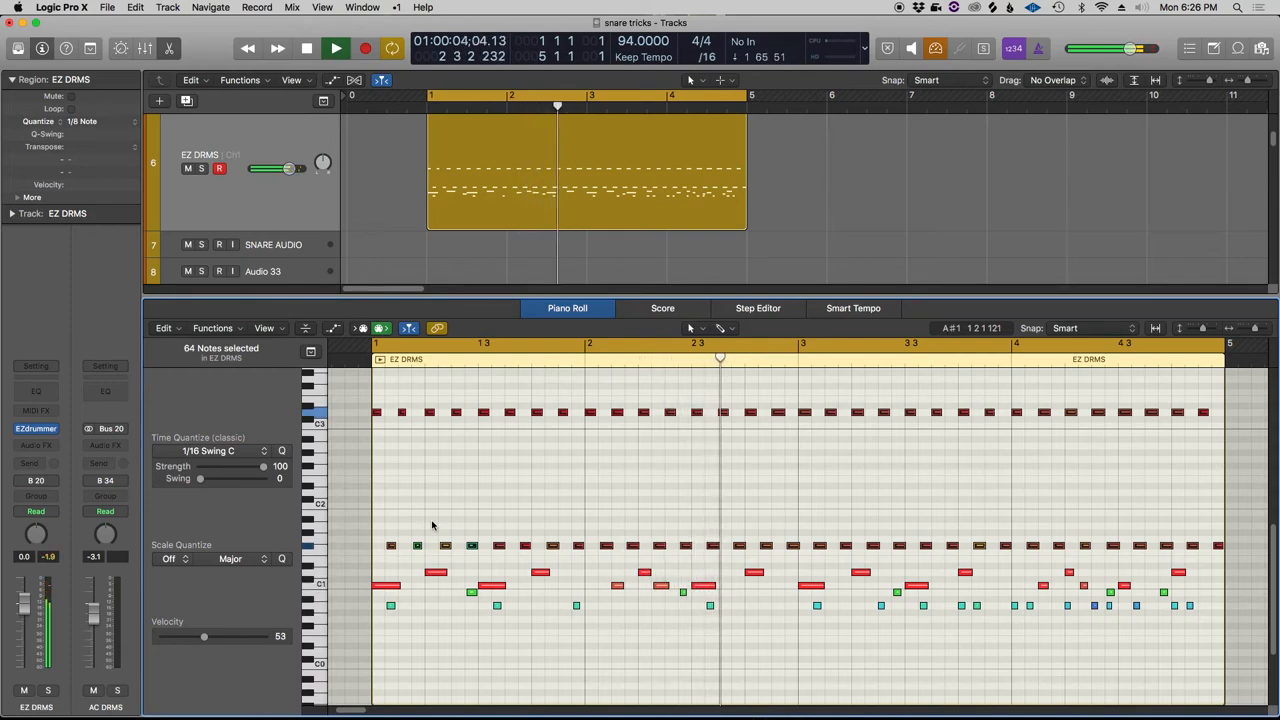
pyautogui.click(306, 48)
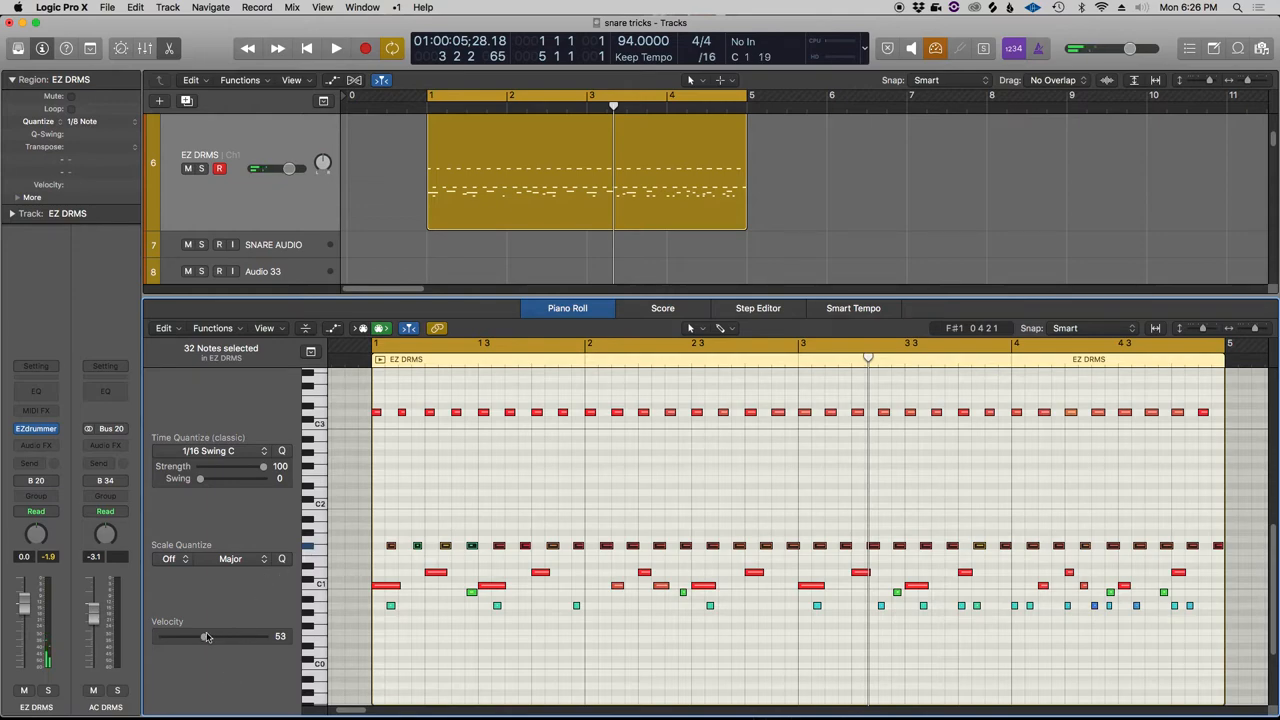
pyautogui.click(336, 48)
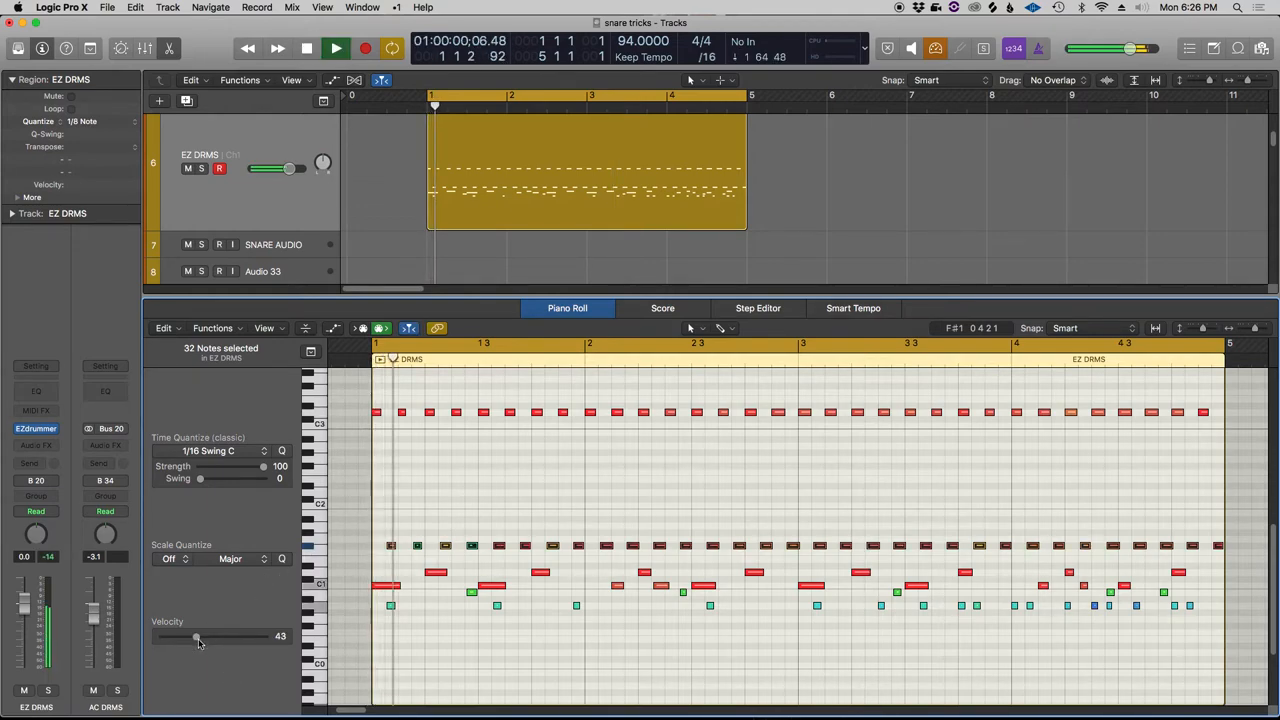
pyautogui.moveTo(198, 636); pyautogui.dragTo(192, 639)
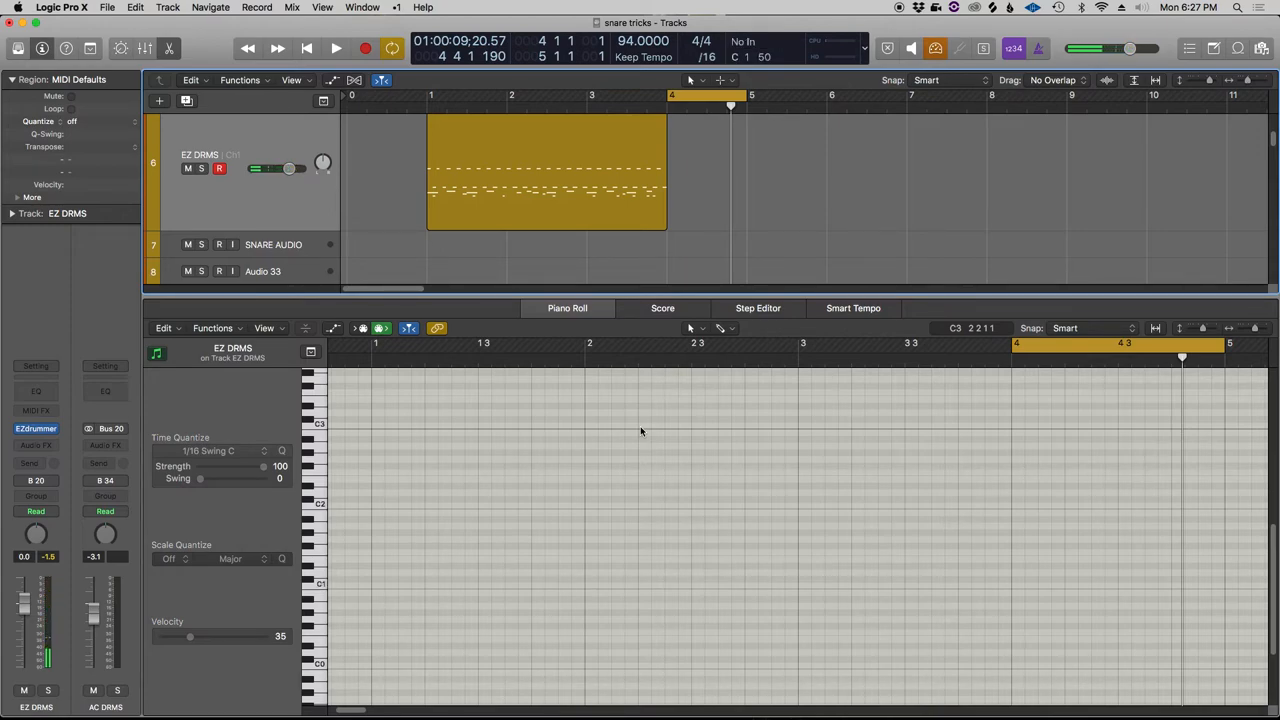
# Split the region at bar 4 and clear the fourth bar's notes for a fill
pyautogui.click(336, 48)
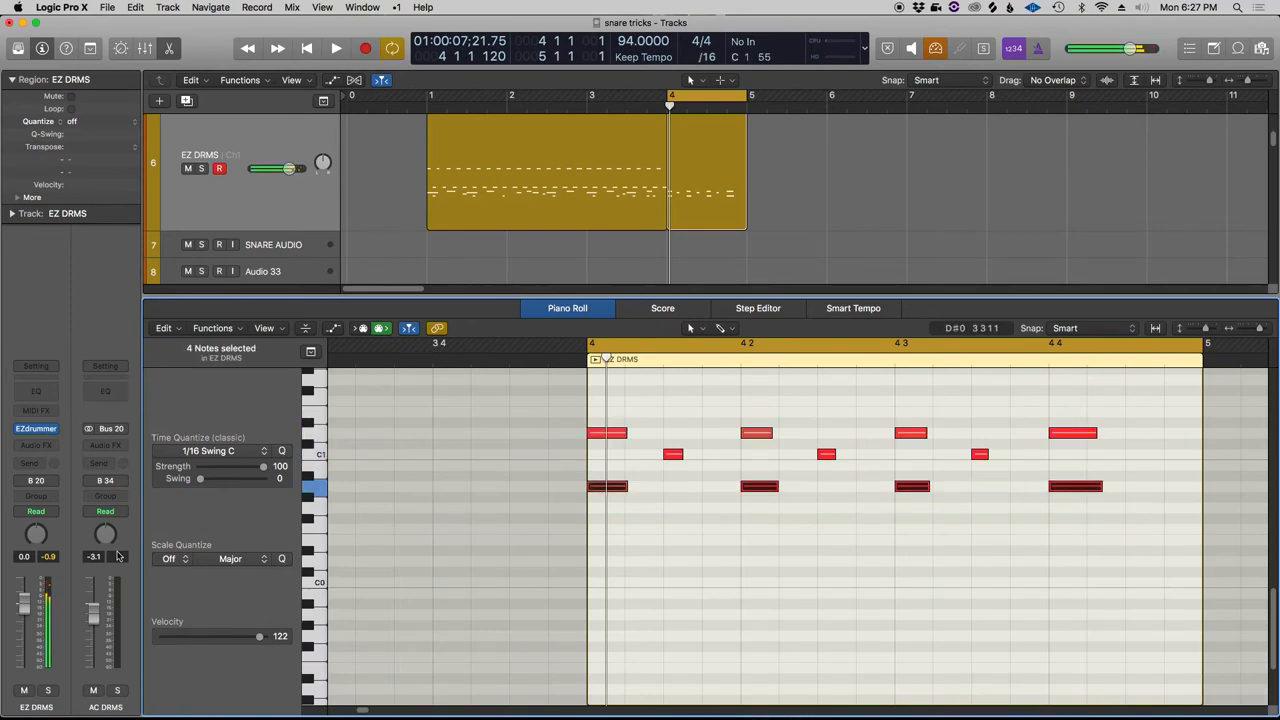
# Lower the selected fill notes' velocity to 65 and audition the fourth bar
pyautogui.moveTo(260, 636); pyautogui.dragTo(200, 636)
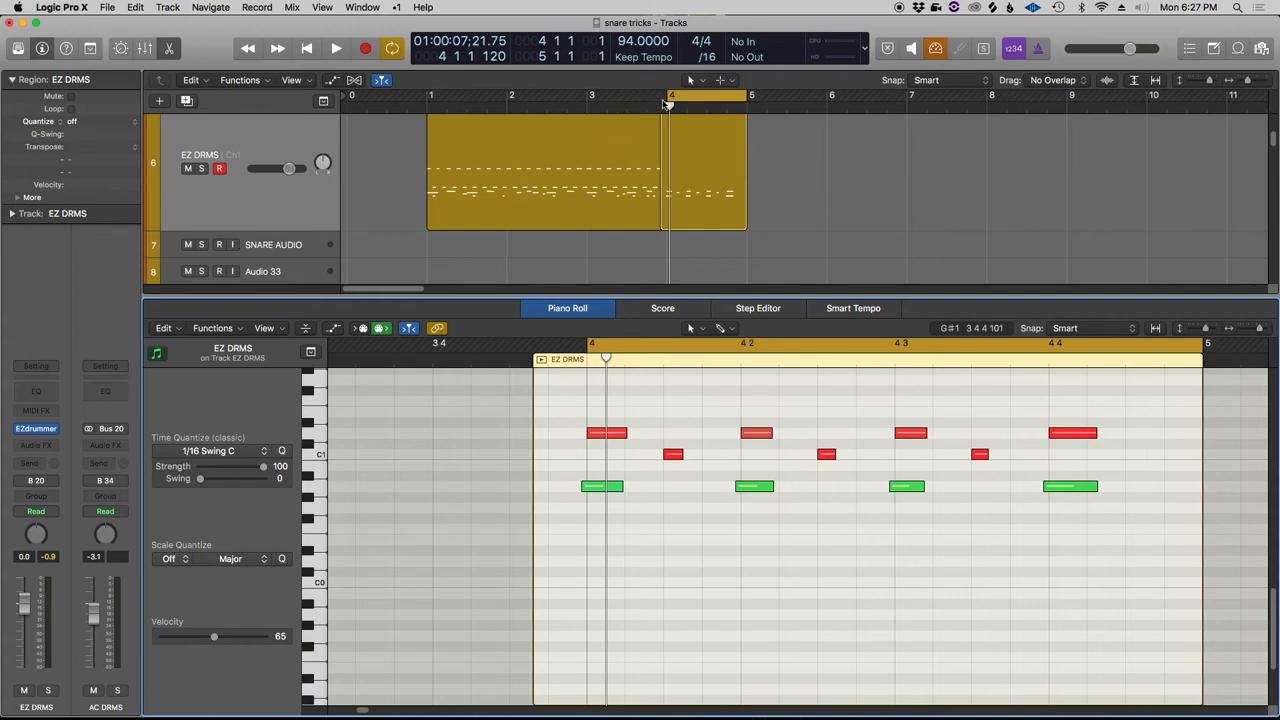
pyautogui.click(336, 48)
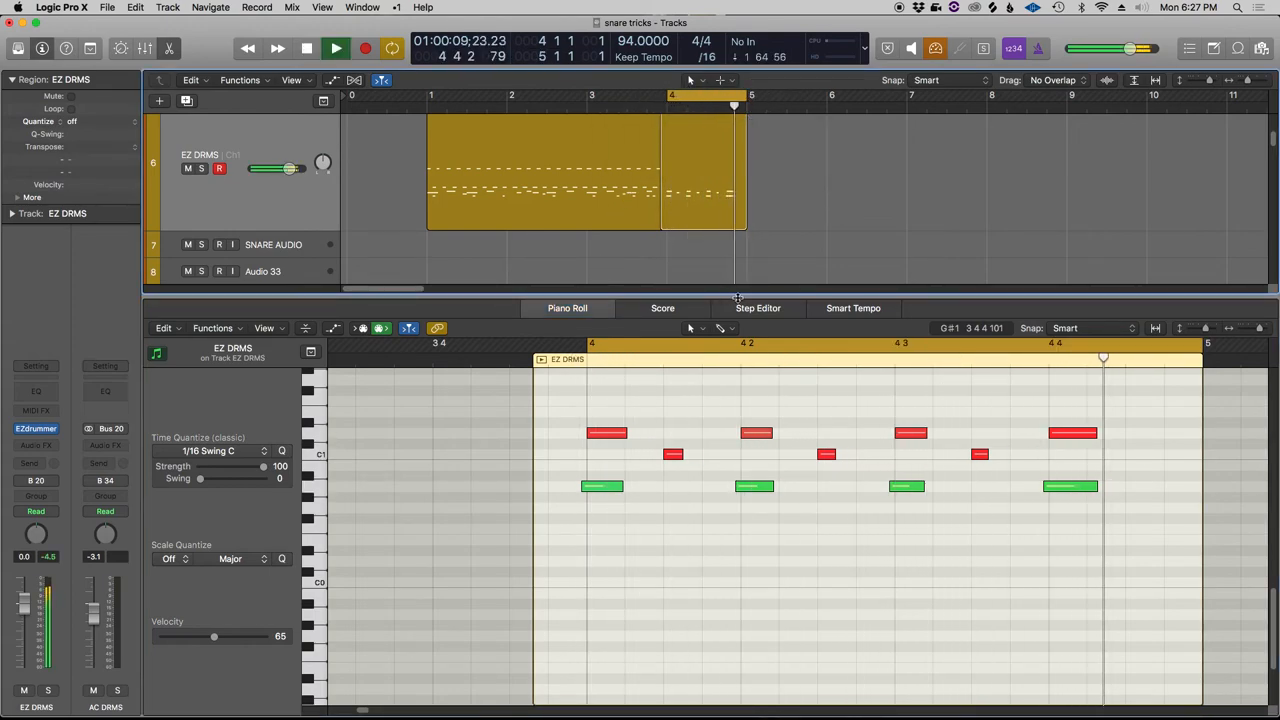
pyautogui.click(1070, 486)
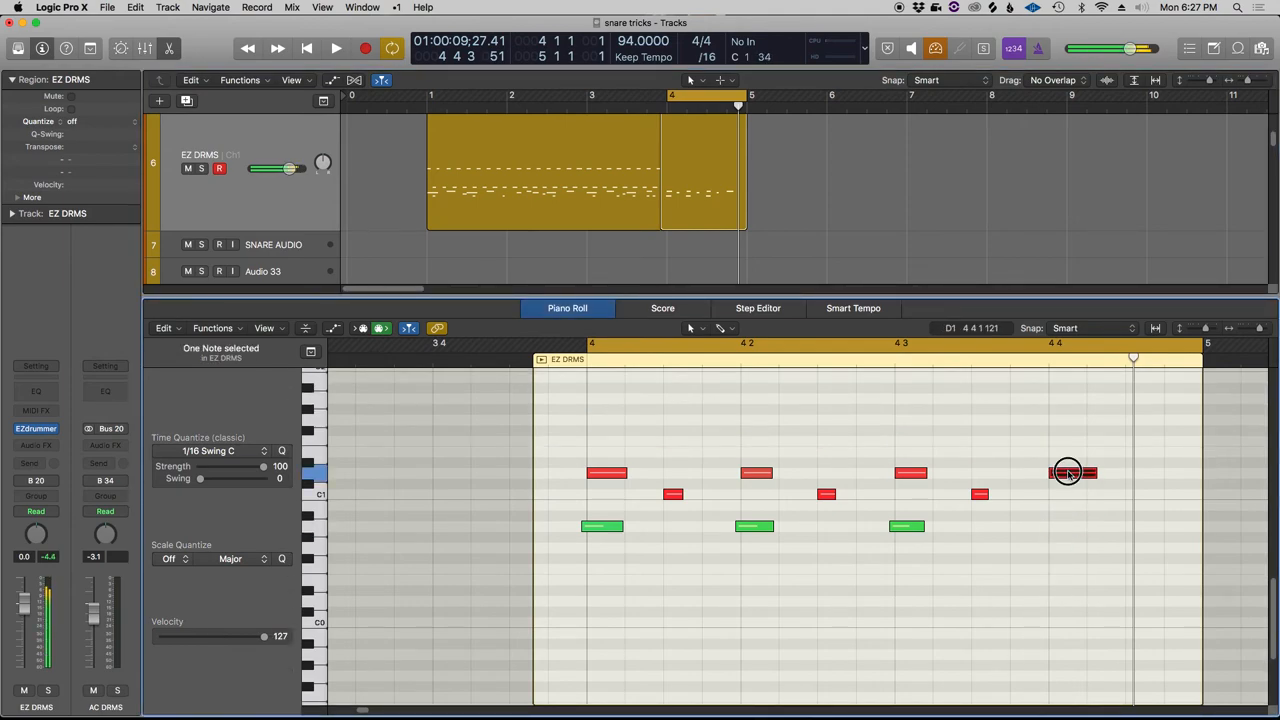
# Option-drag the last snare up to B1 as a flam, replay, and select both regions
pyautogui.moveTo(1070, 472); pyautogui.dragTo(1075, 378)
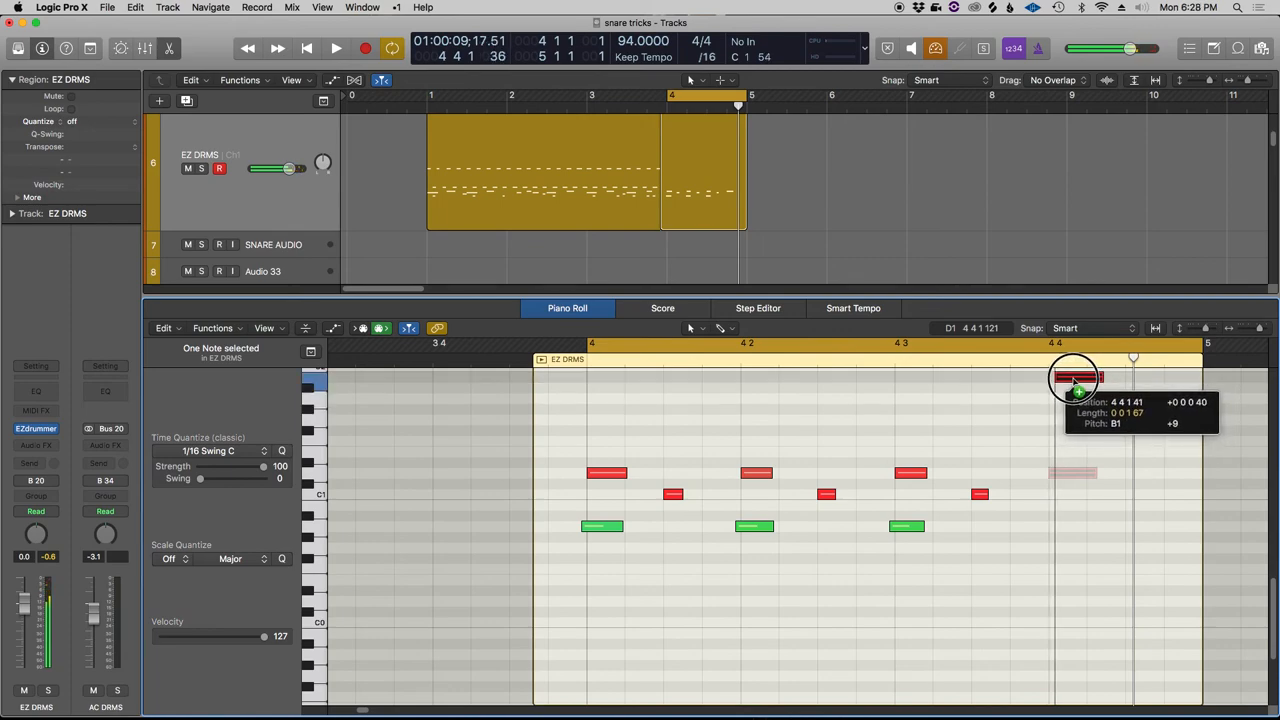
pyautogui.click(336, 48)
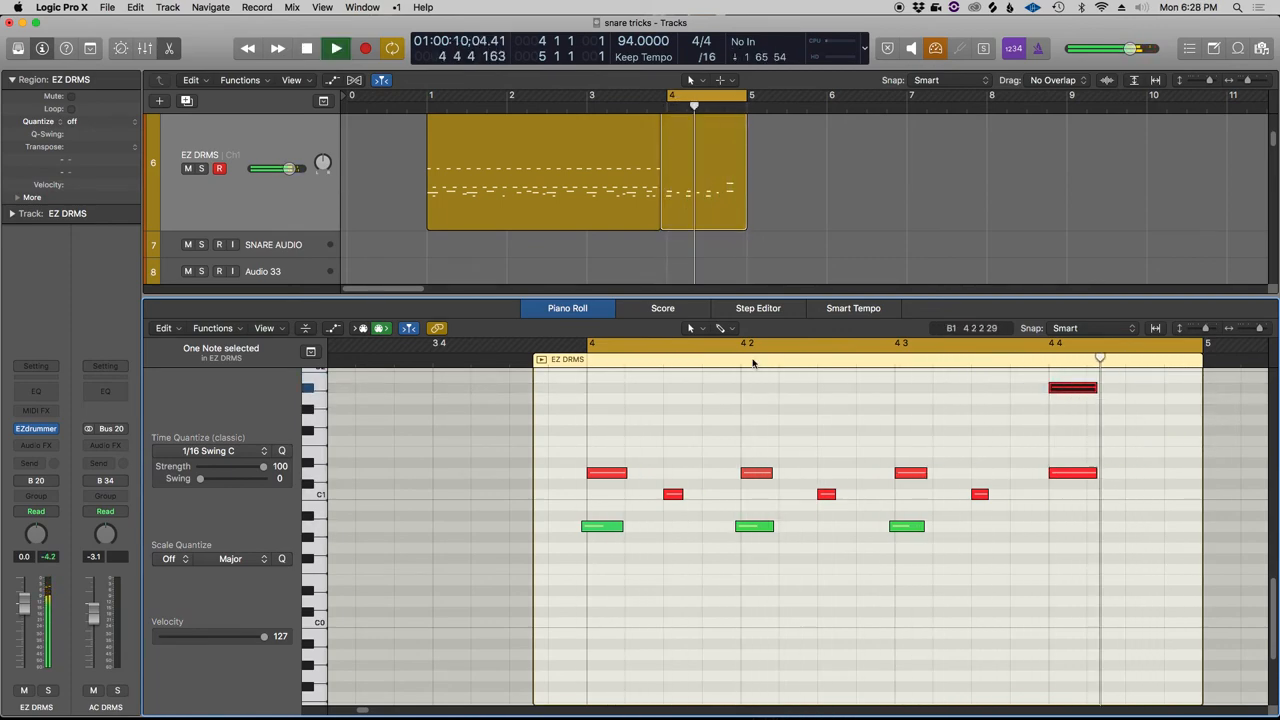
pyautogui.moveTo(693, 104); pyautogui.dragTo(720, 104)
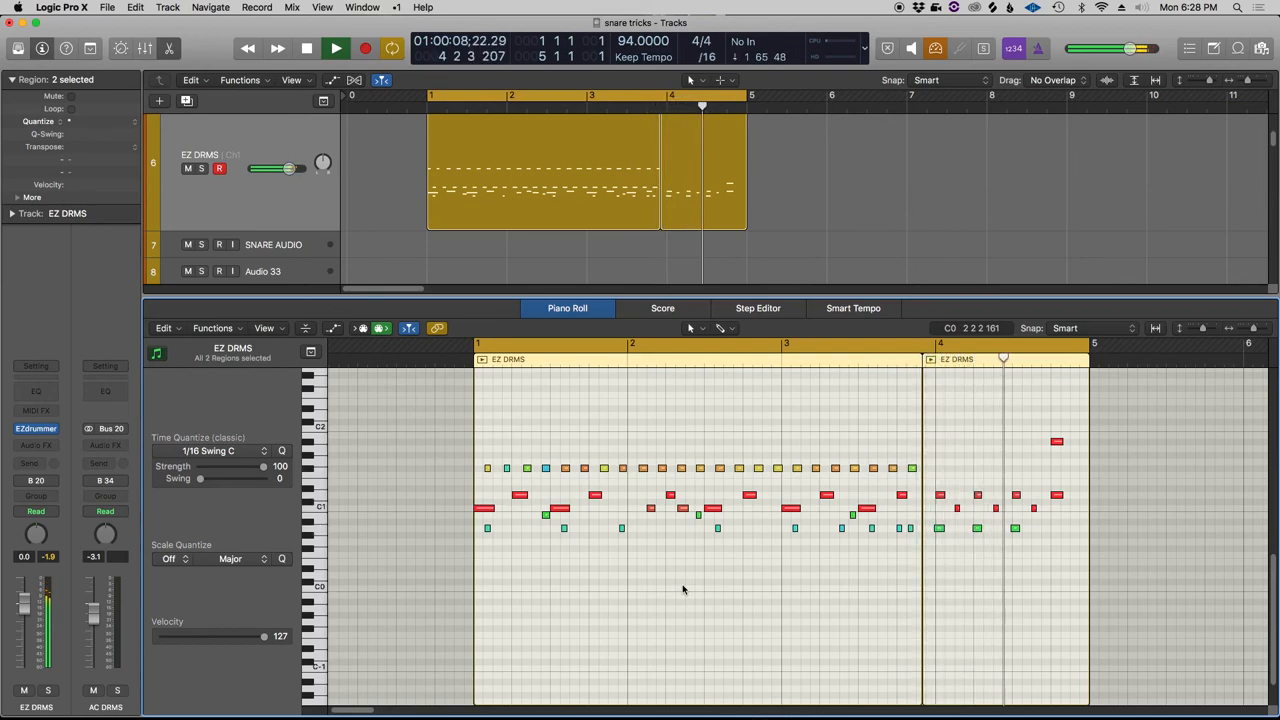
pyautogui.click(306, 48)
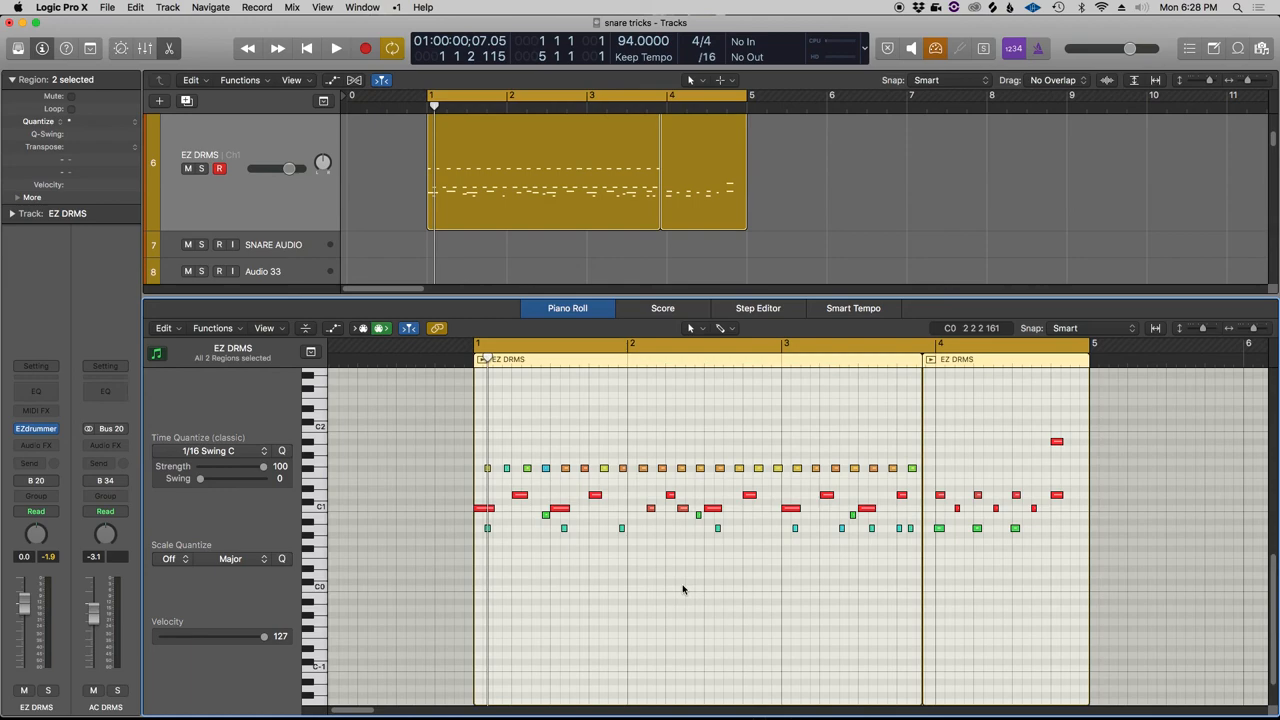
pyautogui.click(336, 48)
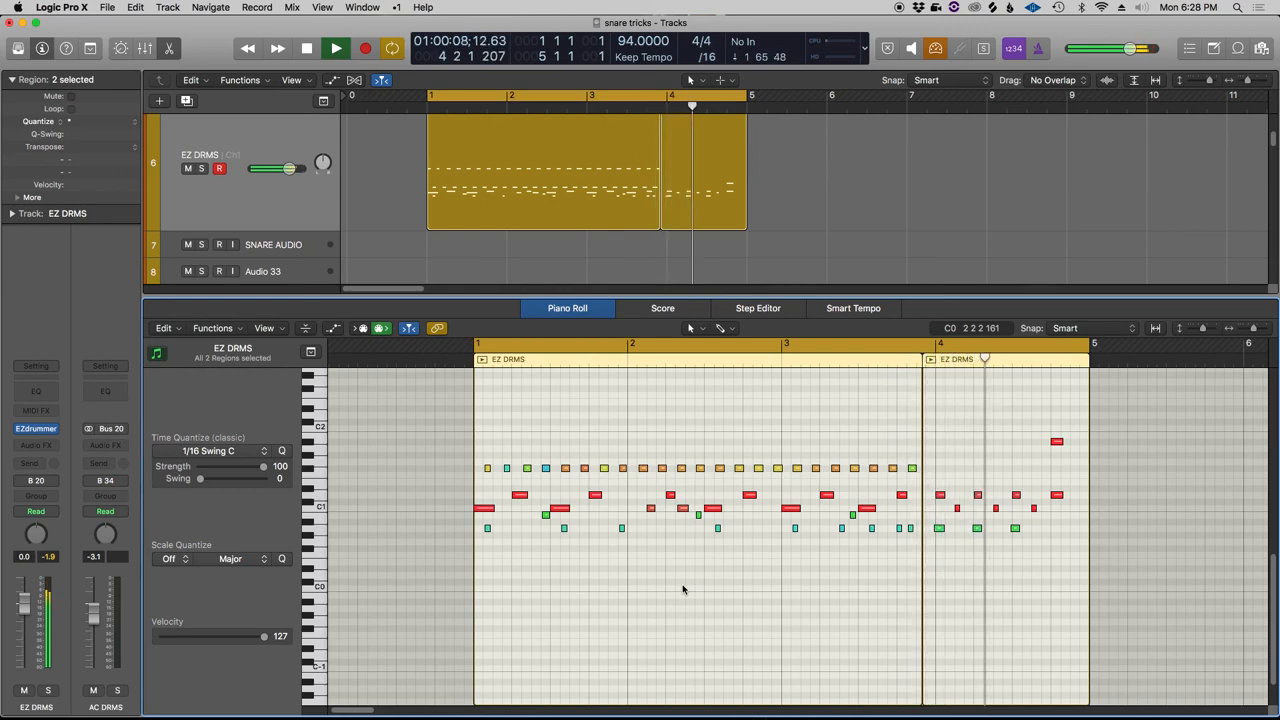
pyautogui.click(306, 48)
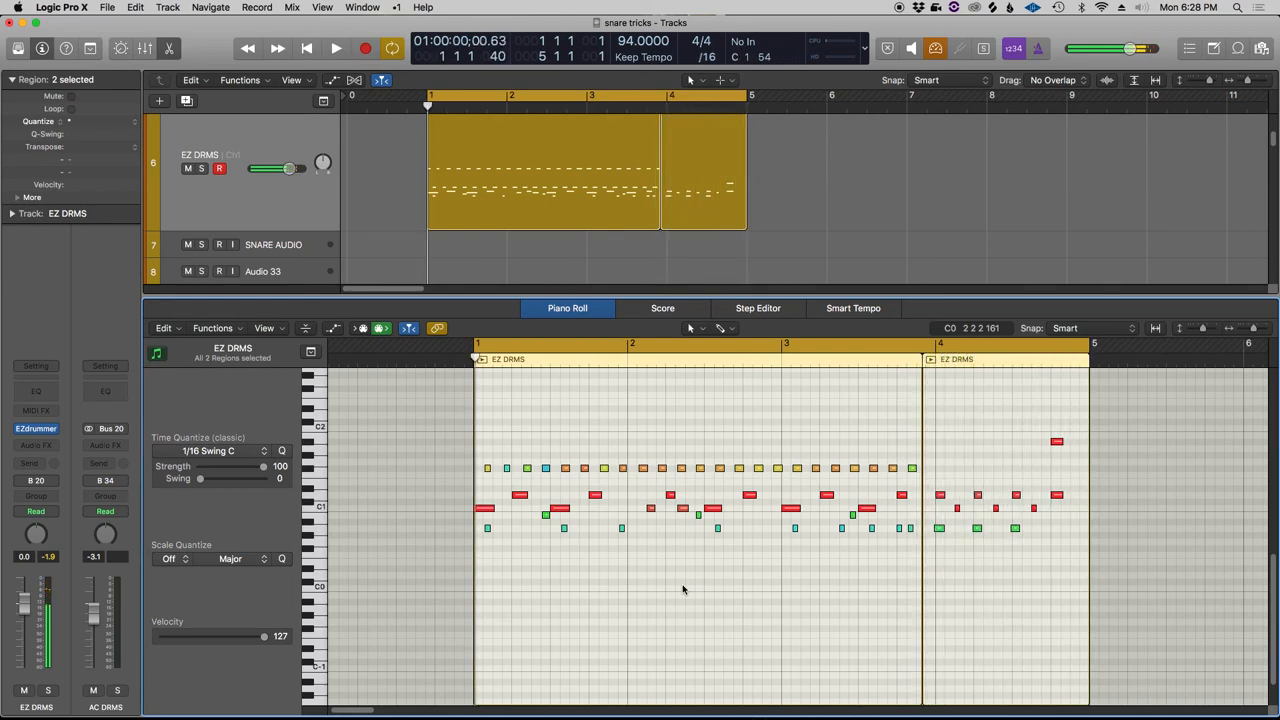